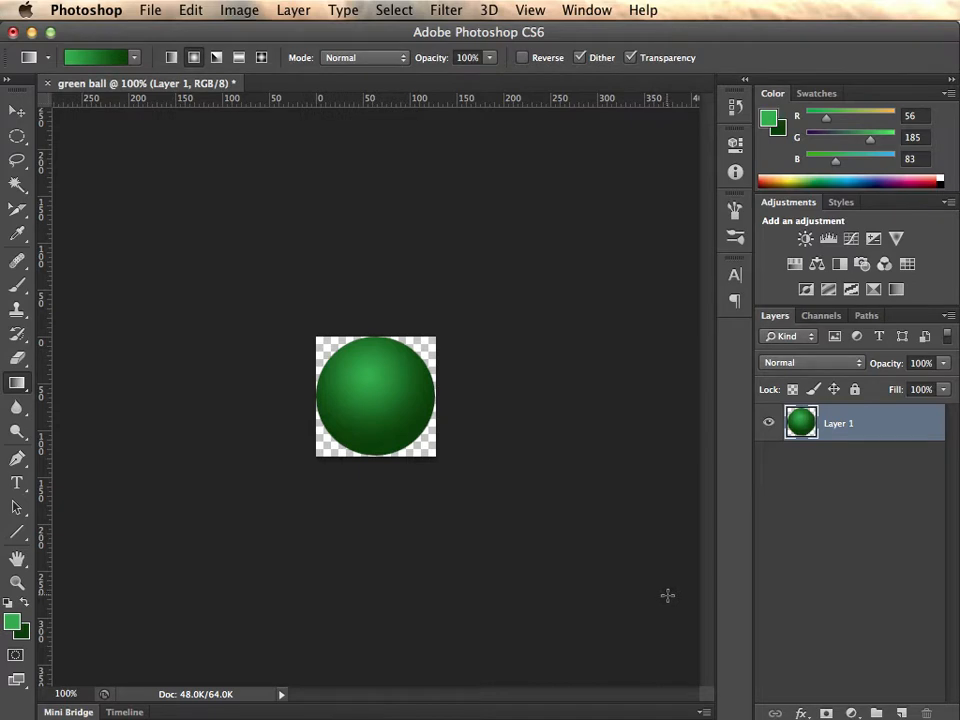
mouse_move(380, 364)
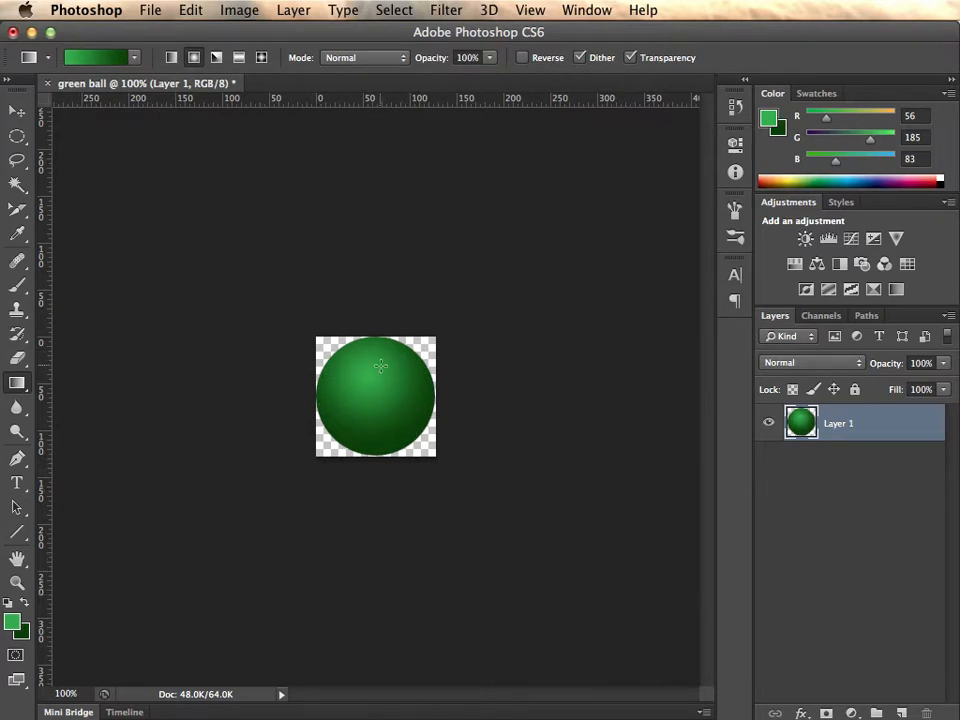
mouse_move(272, 492)
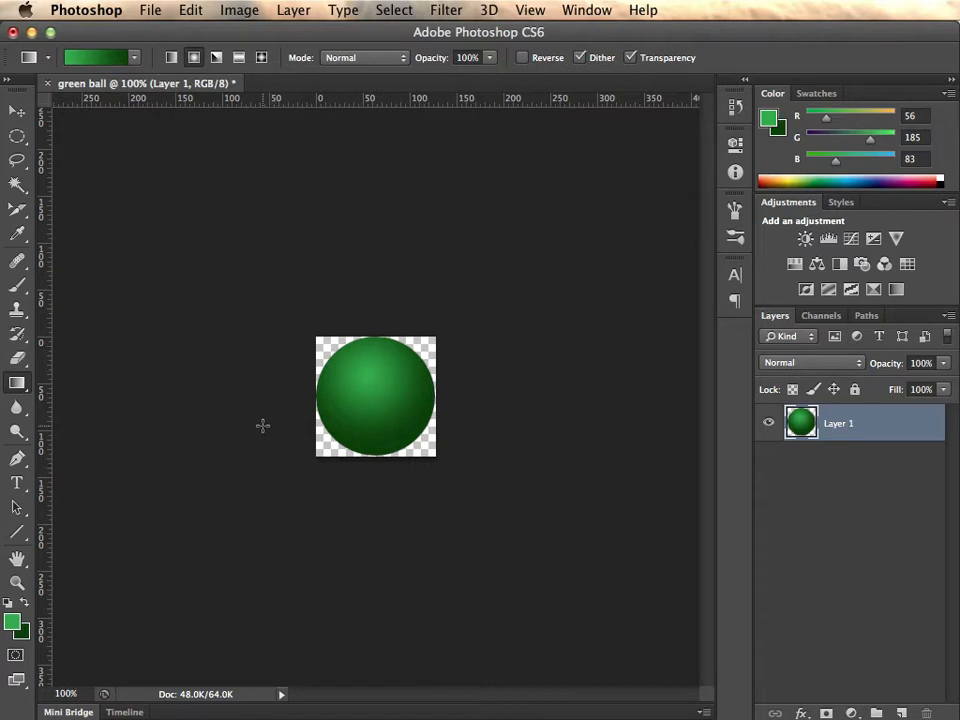
mouse_move(236, 368)
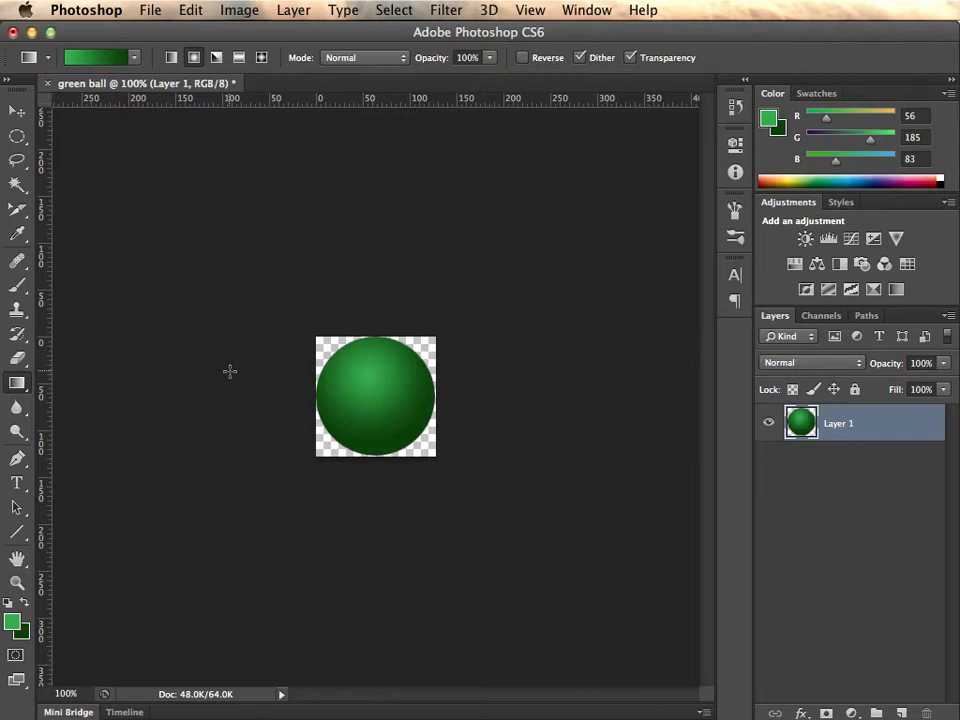
Step: Start a new document and name it 'green ball'
left_click(172, 56)
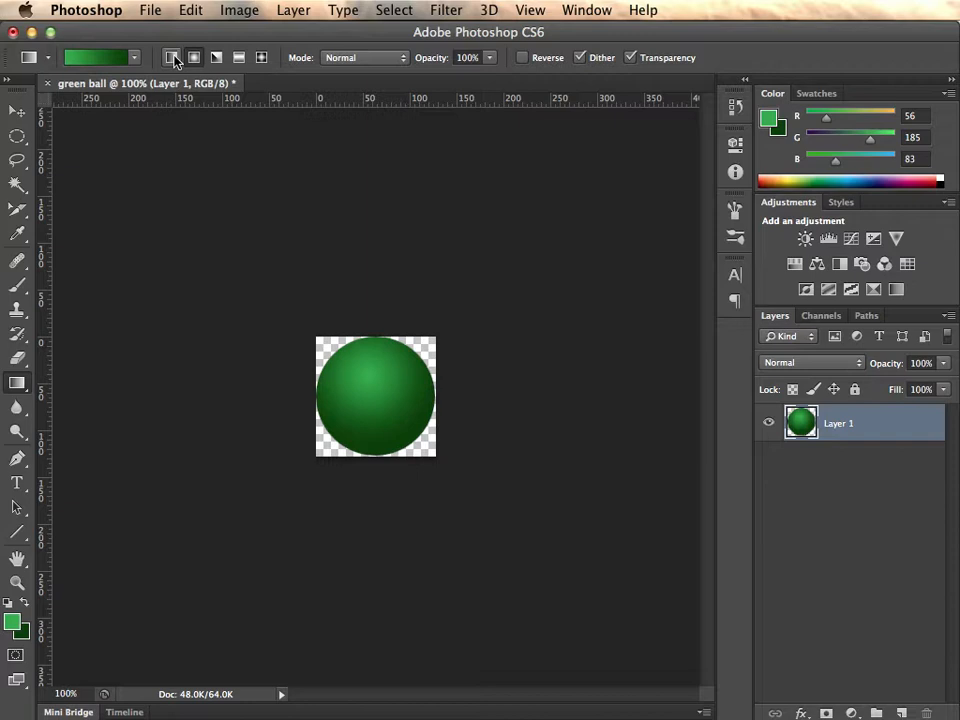
left_click(152, 10)
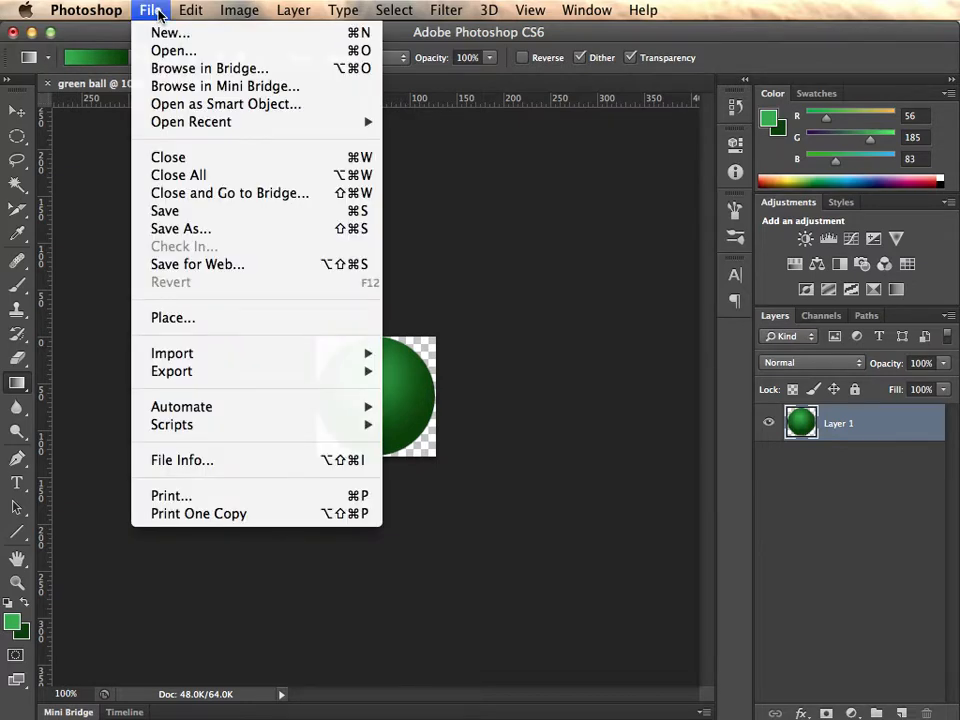
mouse_move(170, 32)
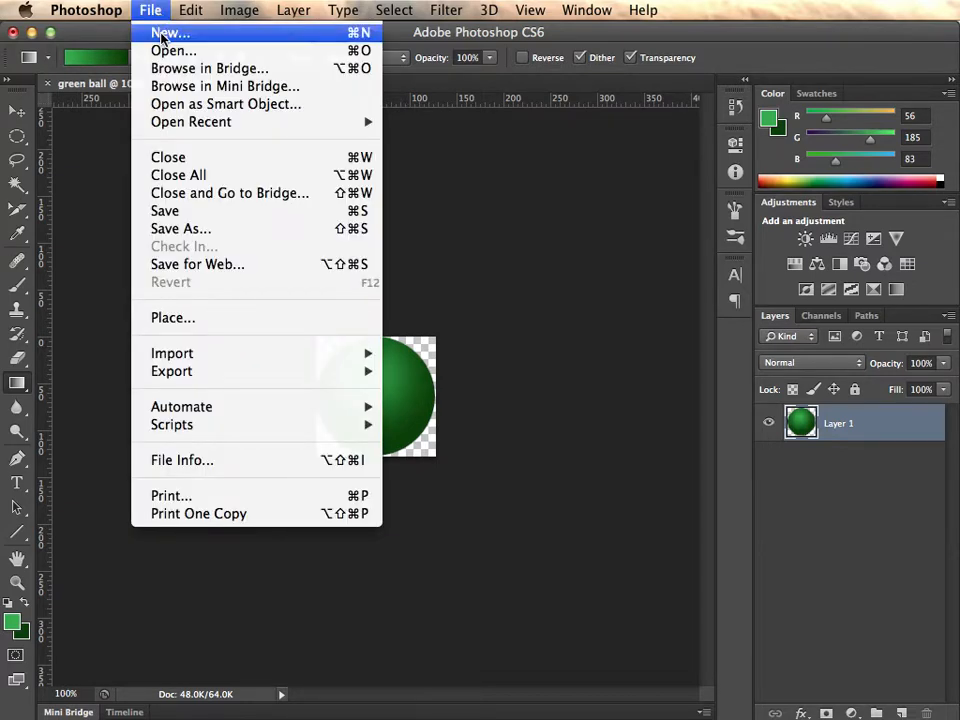
left_click(168, 32)
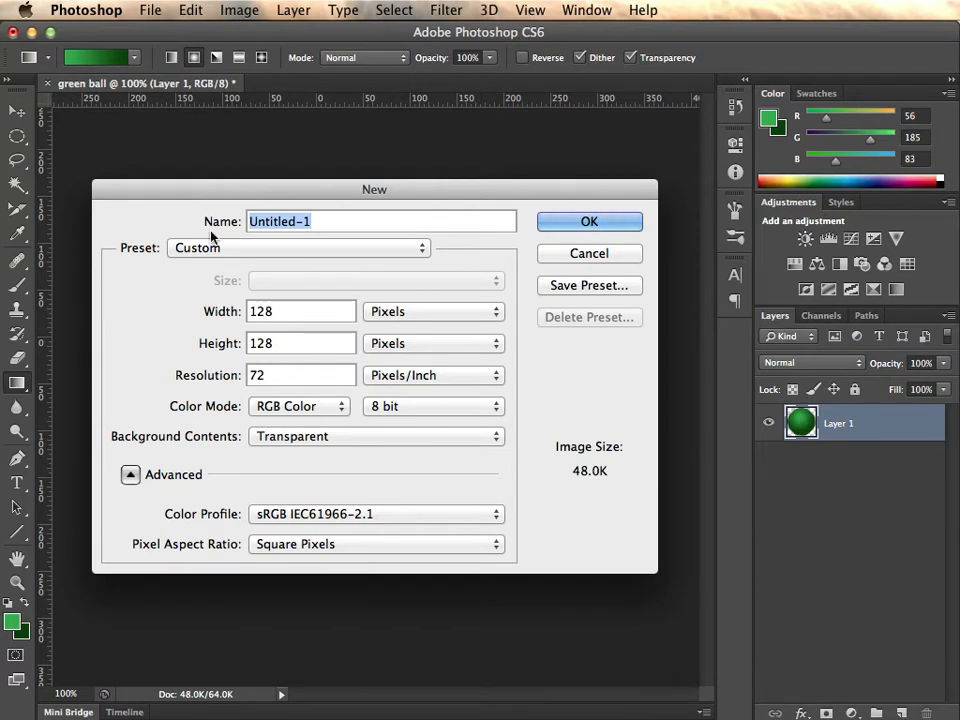
type("green b")
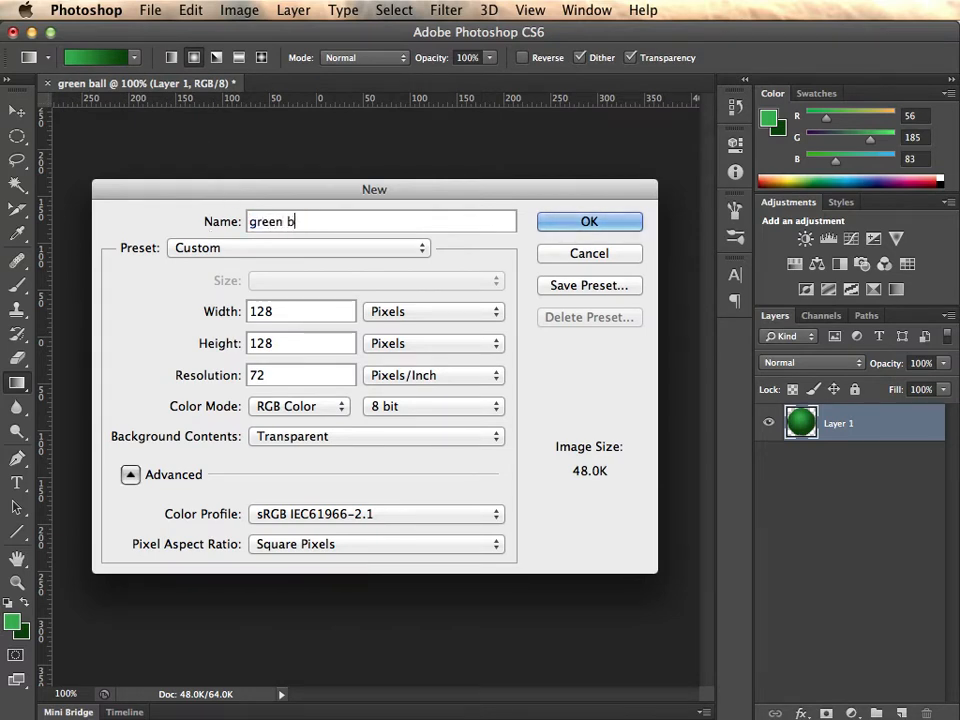
type("all")
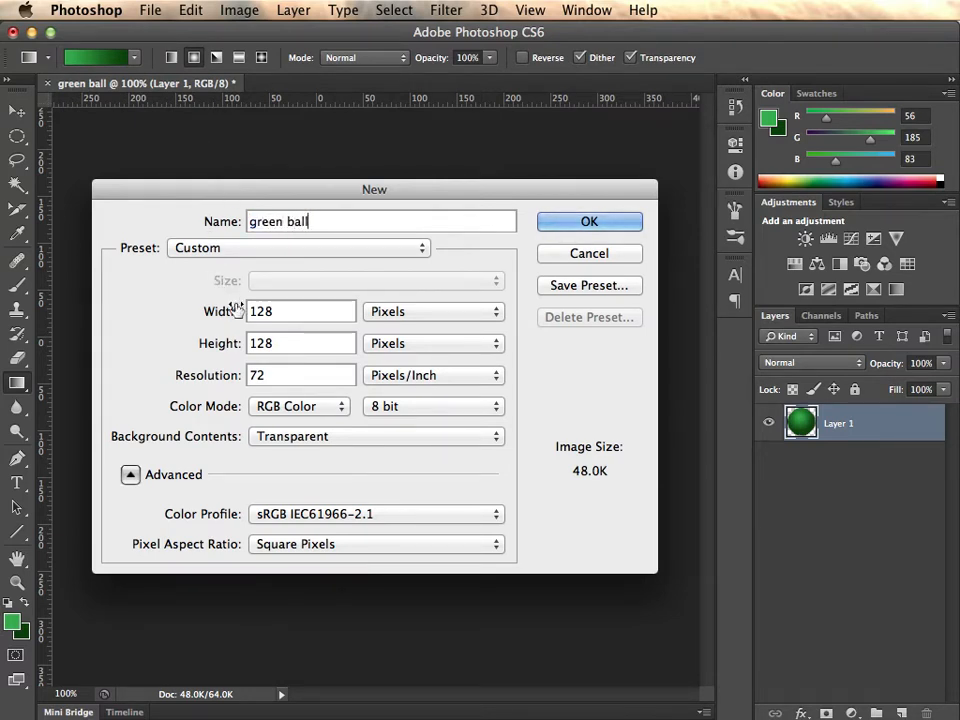
Step: Keep 128 by 128 pixels with Transparent background contents and create the document
triple_click(260, 312)
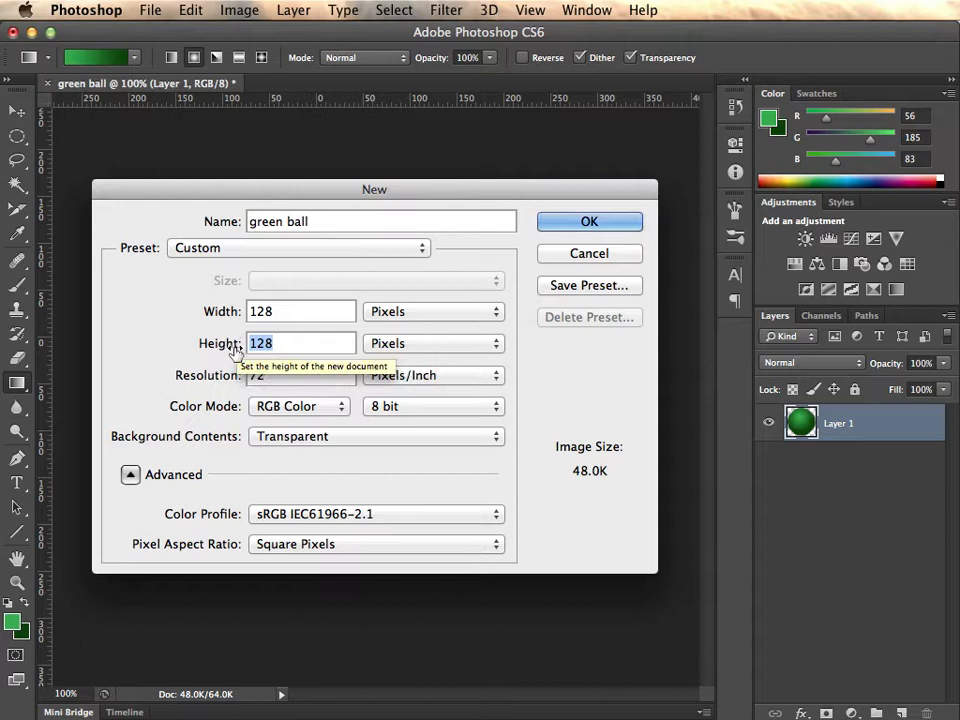
left_click(376, 436)
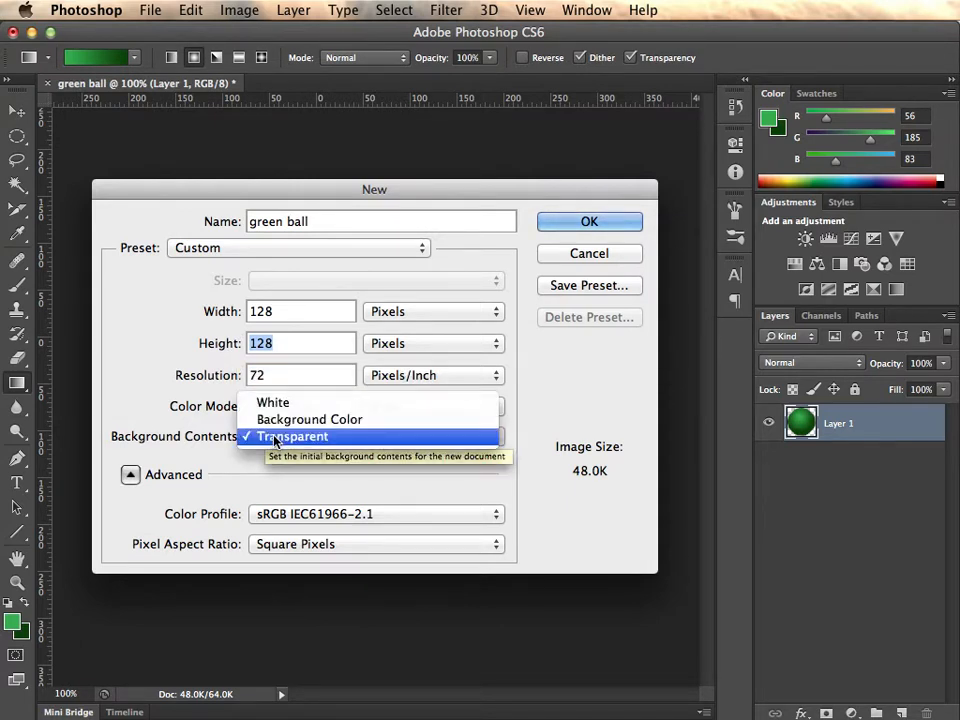
left_click(292, 436)
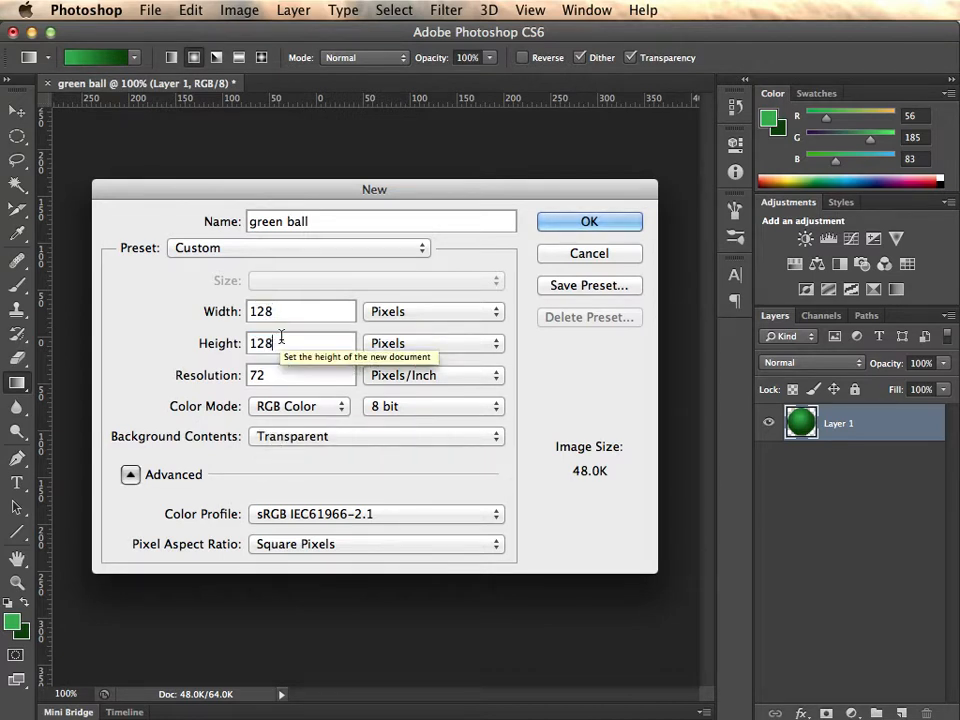
left_click(376, 436)
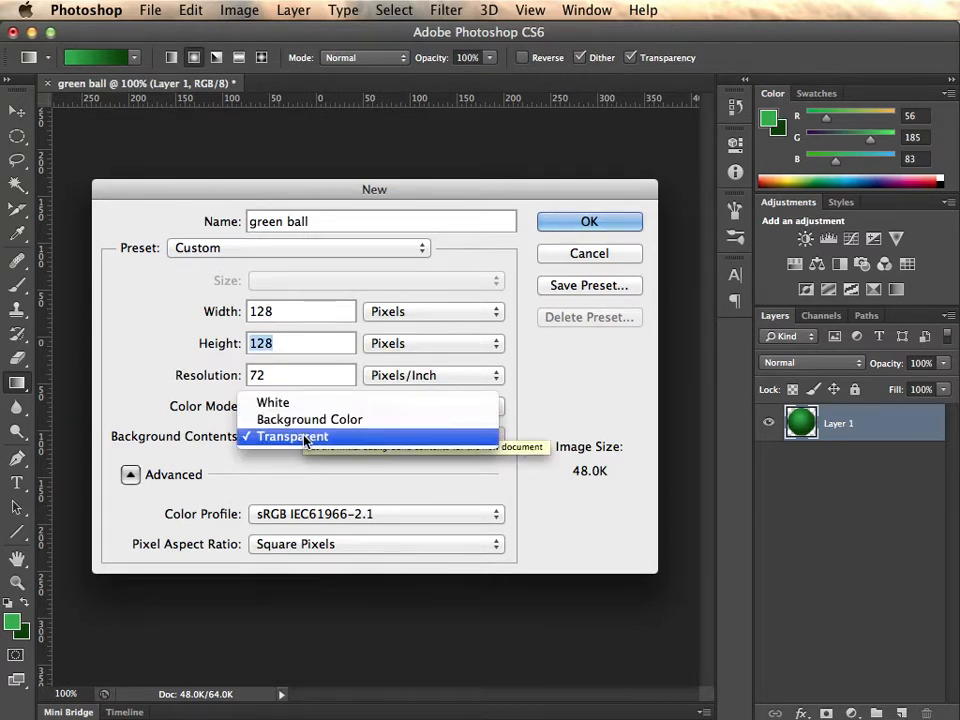
left_click(588, 220)
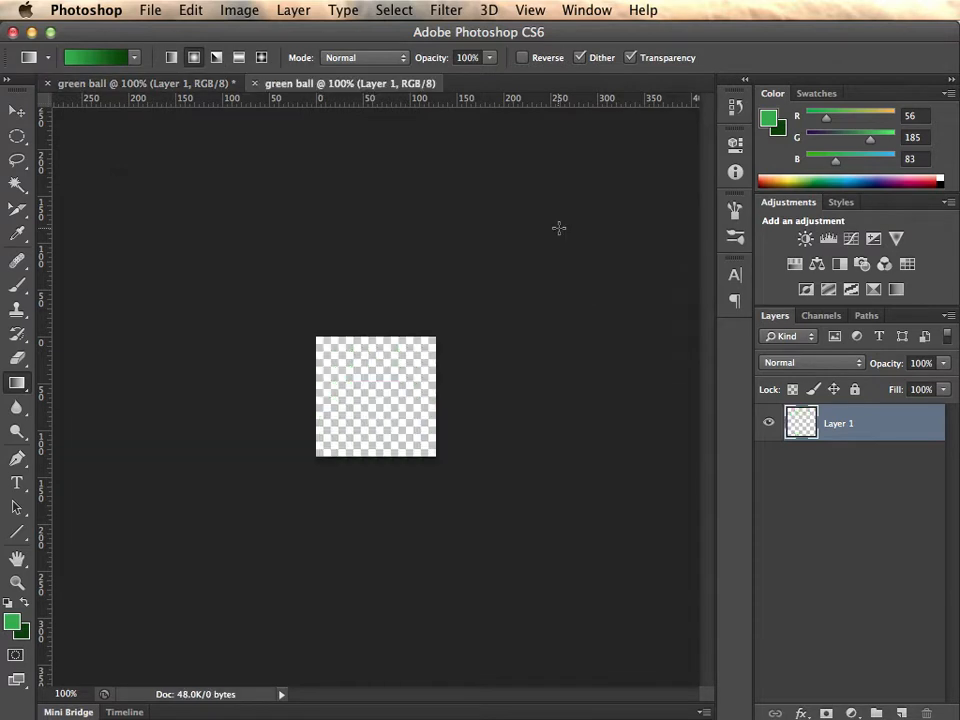
mouse_move(384, 392)
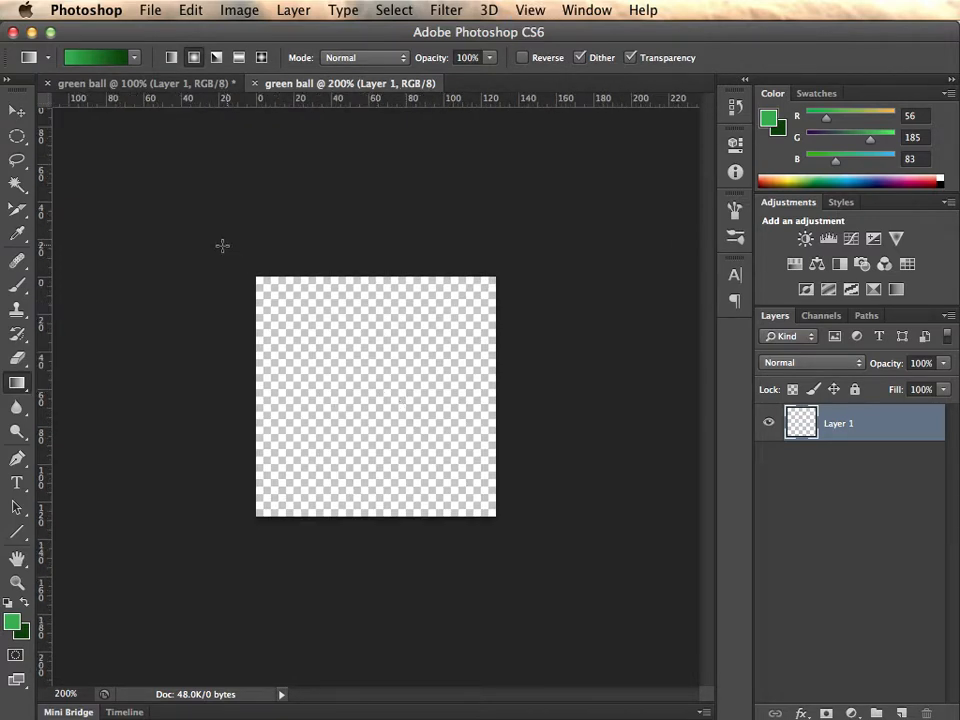
Step: Select a circle covering the whole canvas with the Elliptical Marquee, then edit the foreground colour
left_click(16, 136)
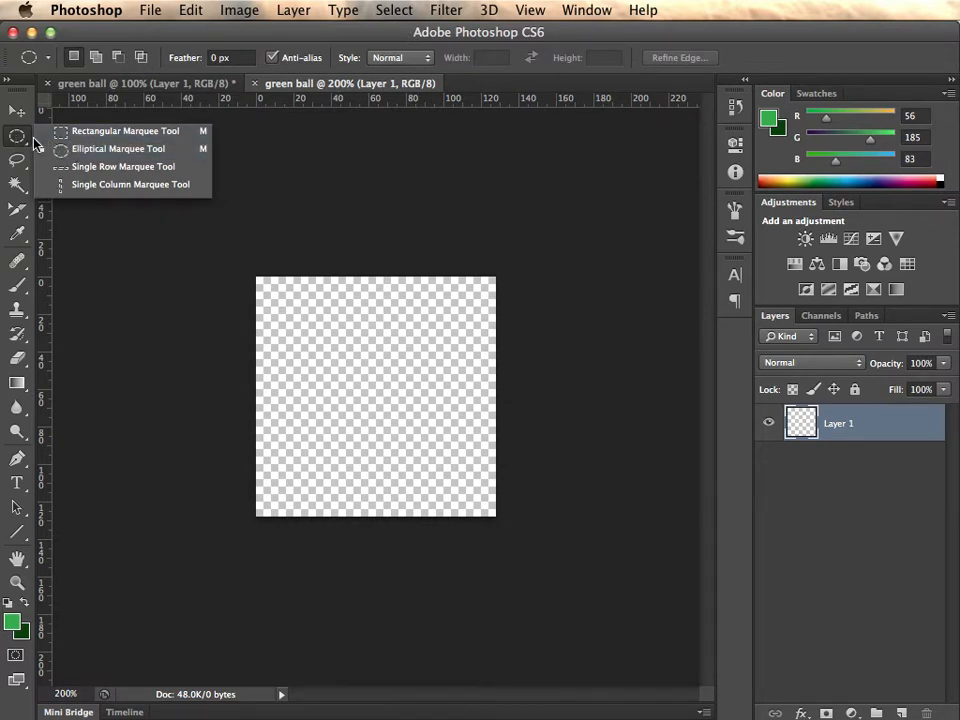
mouse_move(118, 148)
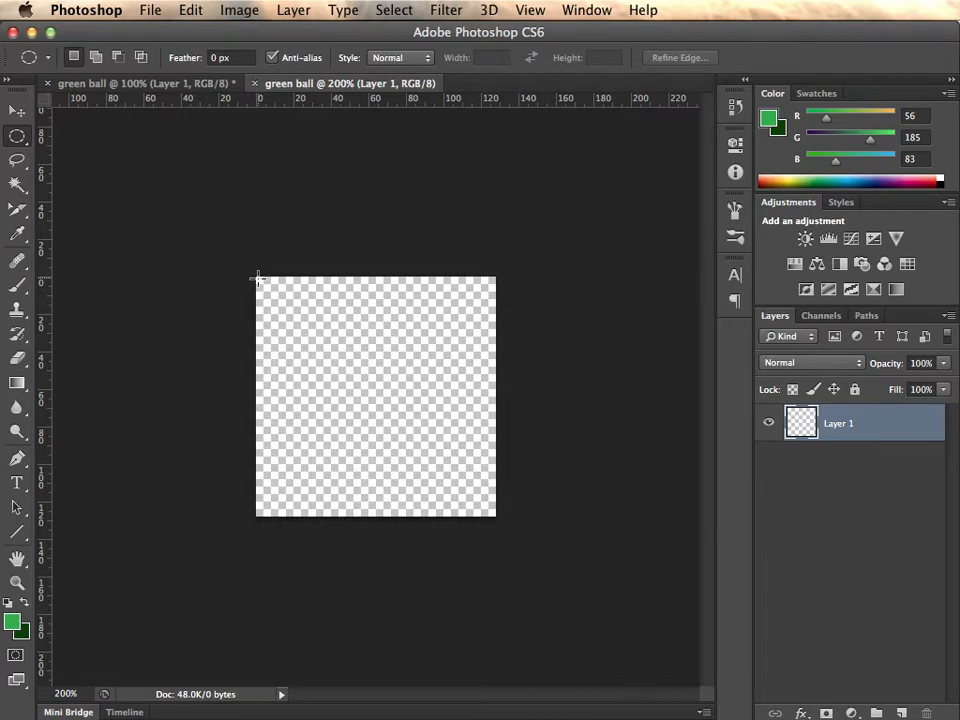
left_click_drag(258, 276, 428, 442)
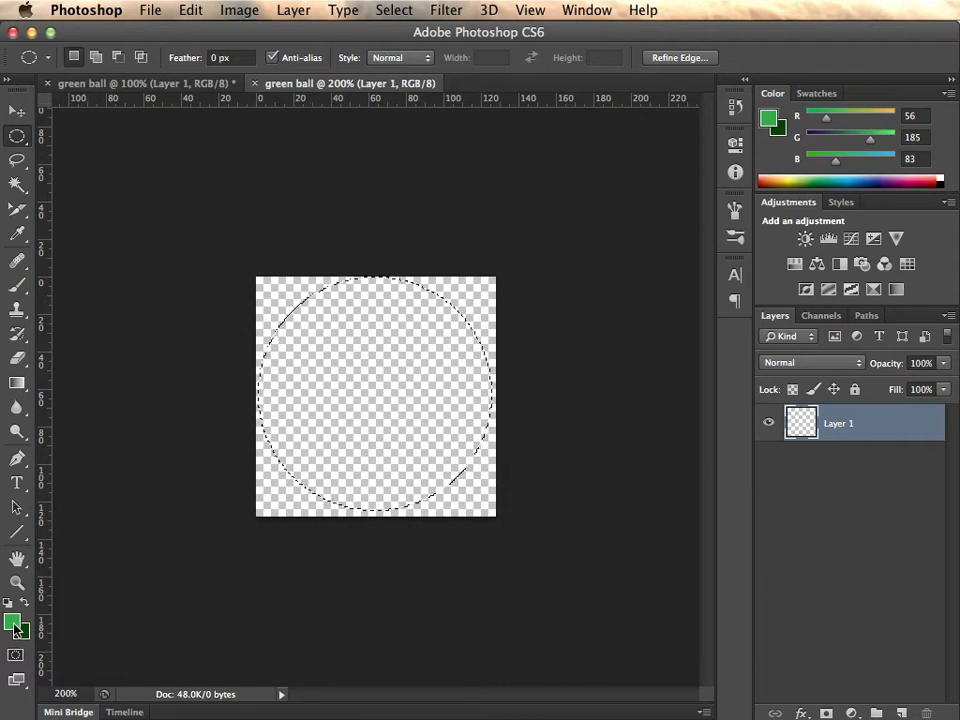
left_click(16, 624)
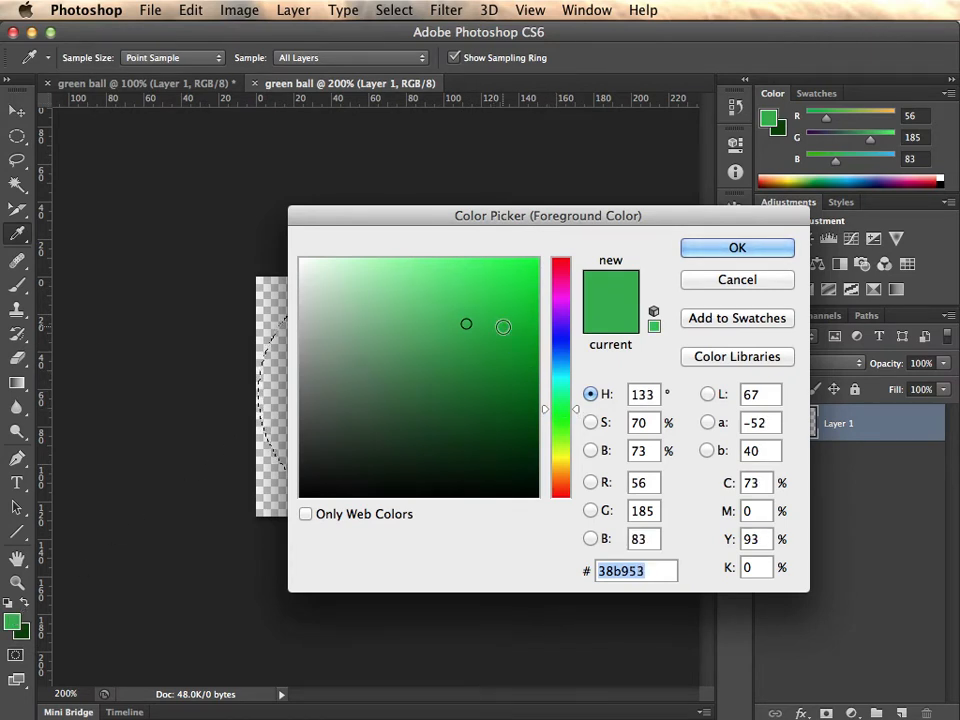
Step: Set a lighter green foreground colour and a dark green background colour
left_click(436, 328)
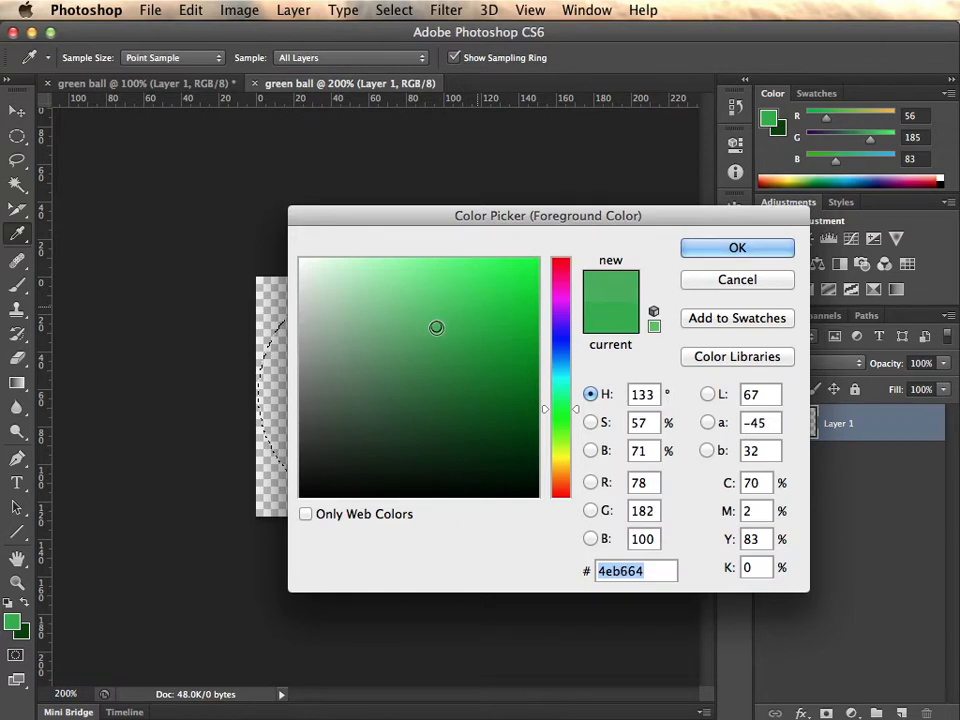
left_click(440, 316)
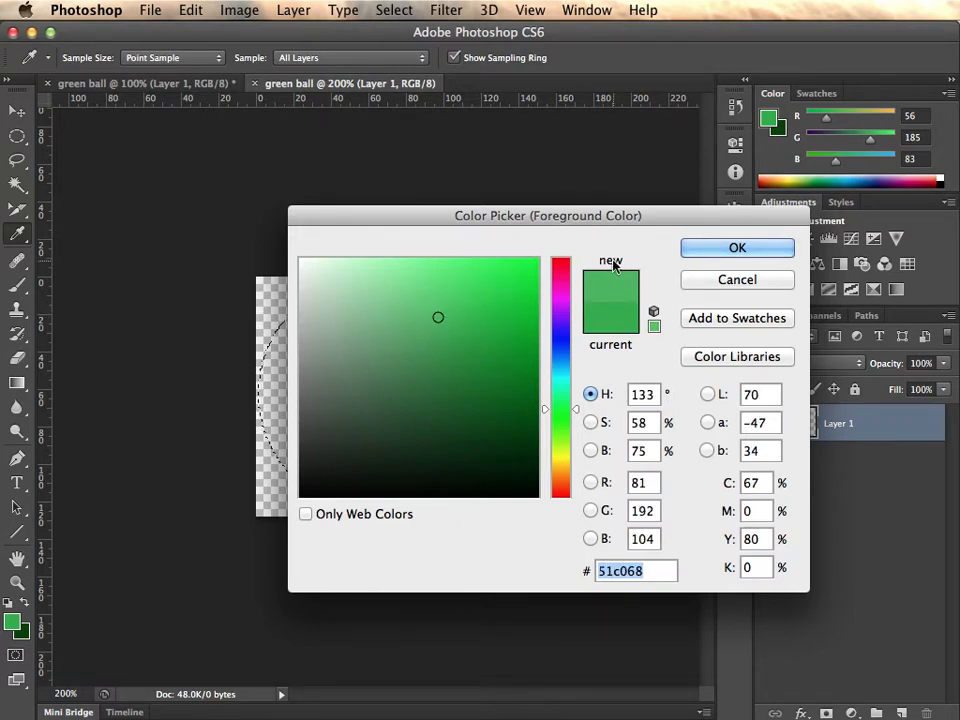
left_click(736, 248)
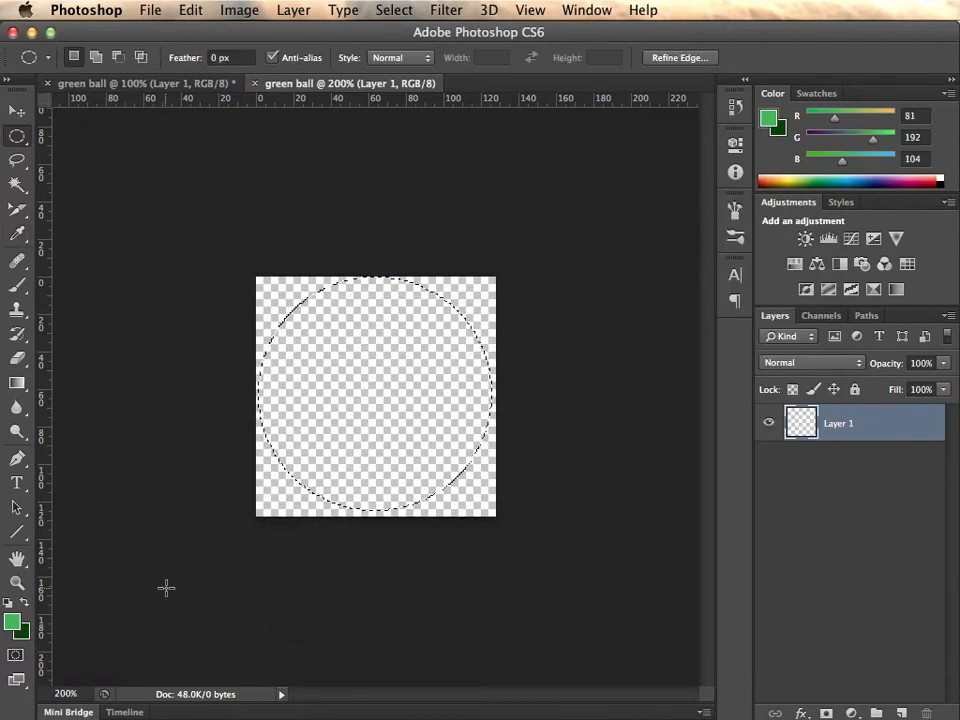
left_click(12, 632)
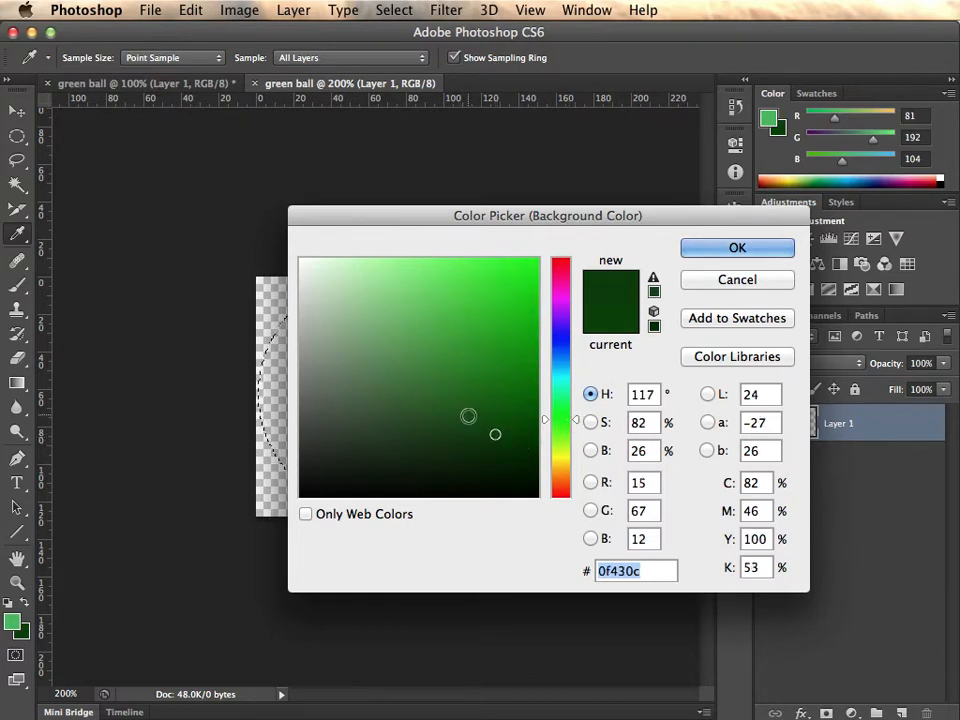
left_click(736, 248)
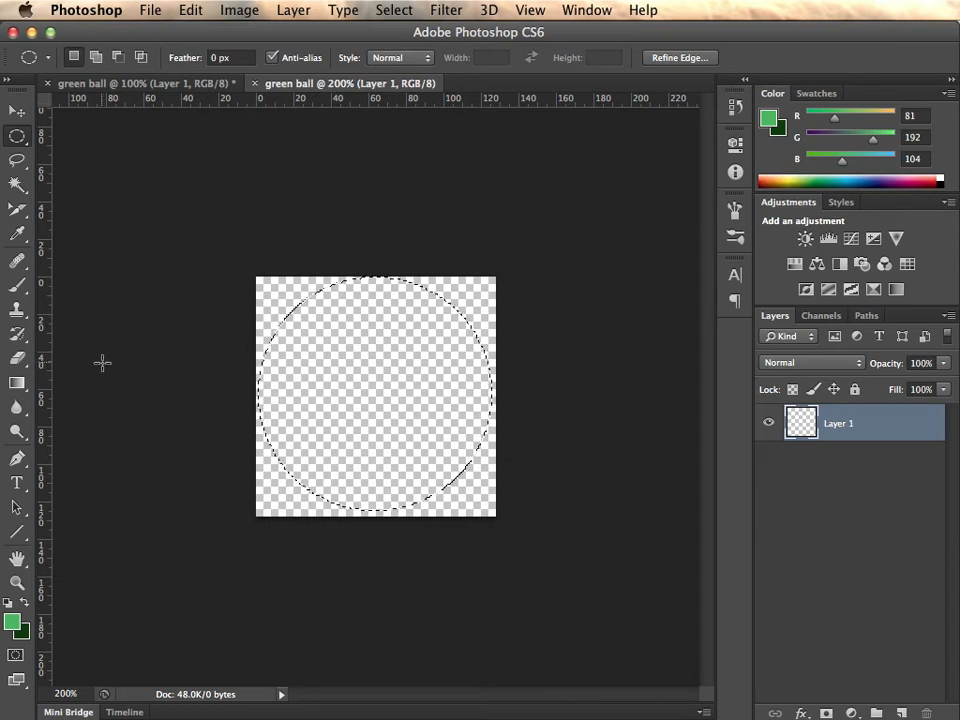
Step: Fill the circle with the green radial gradient preset so it reads as a shaded sphere
left_click(16, 384)
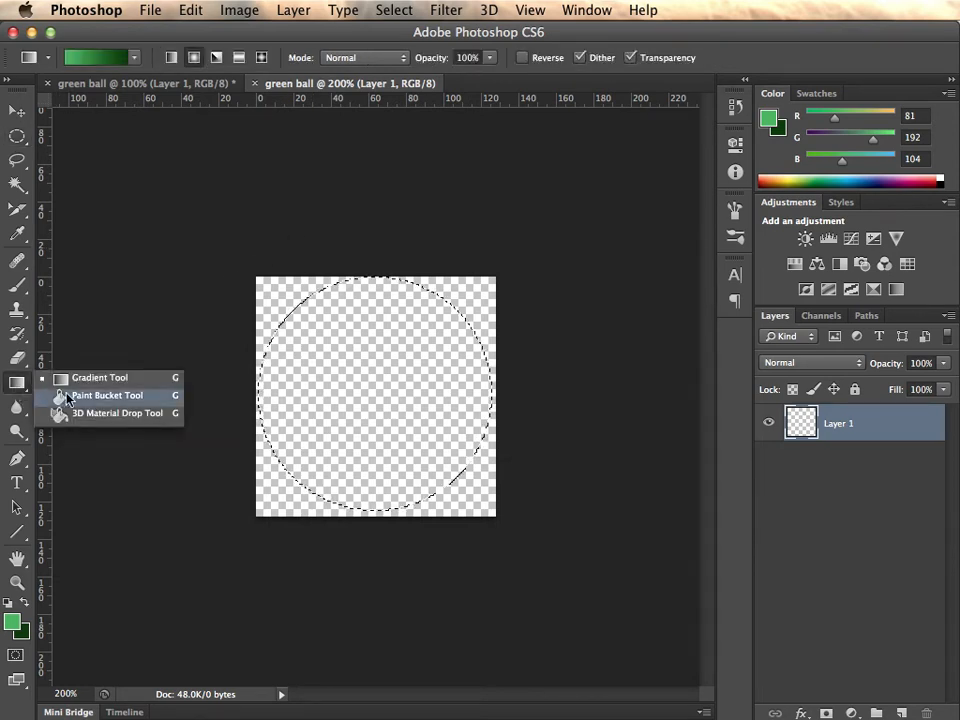
mouse_move(100, 376)
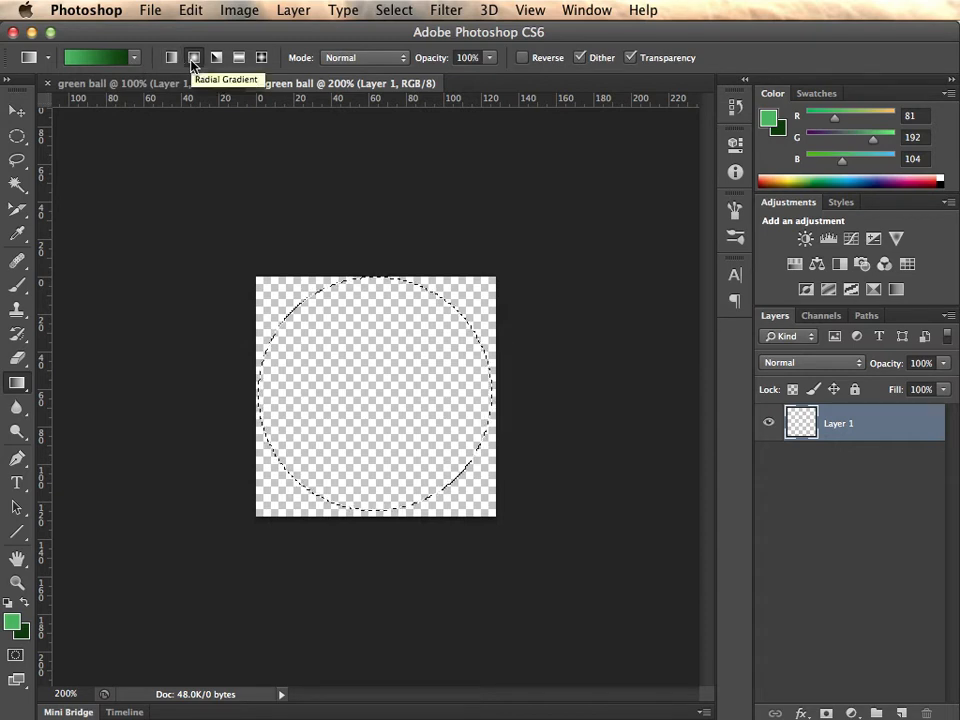
left_click(172, 56)
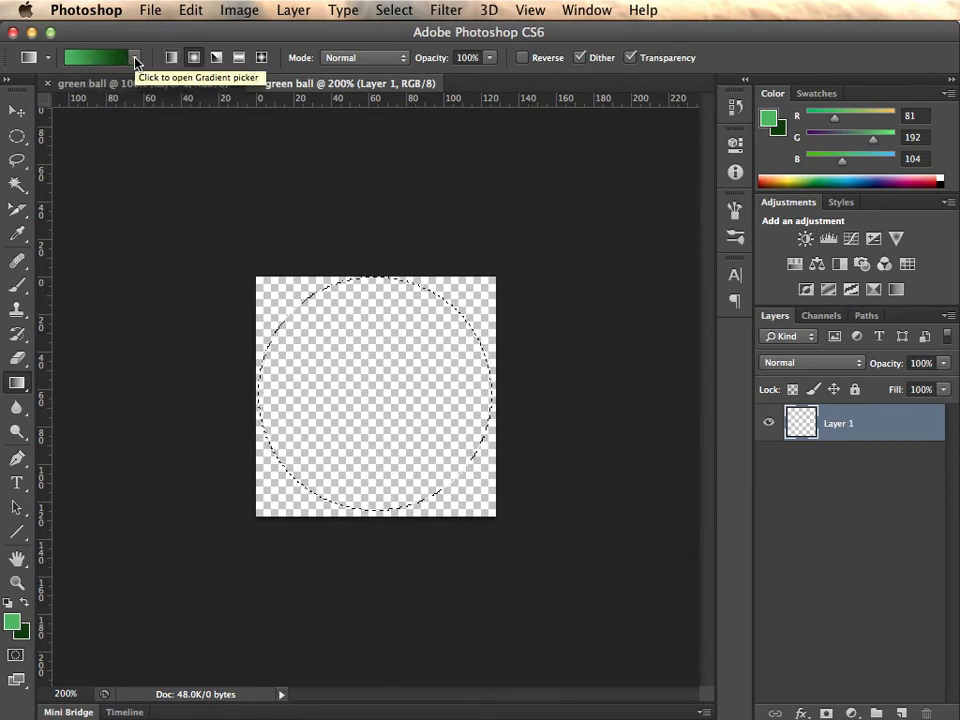
left_click(136, 56)
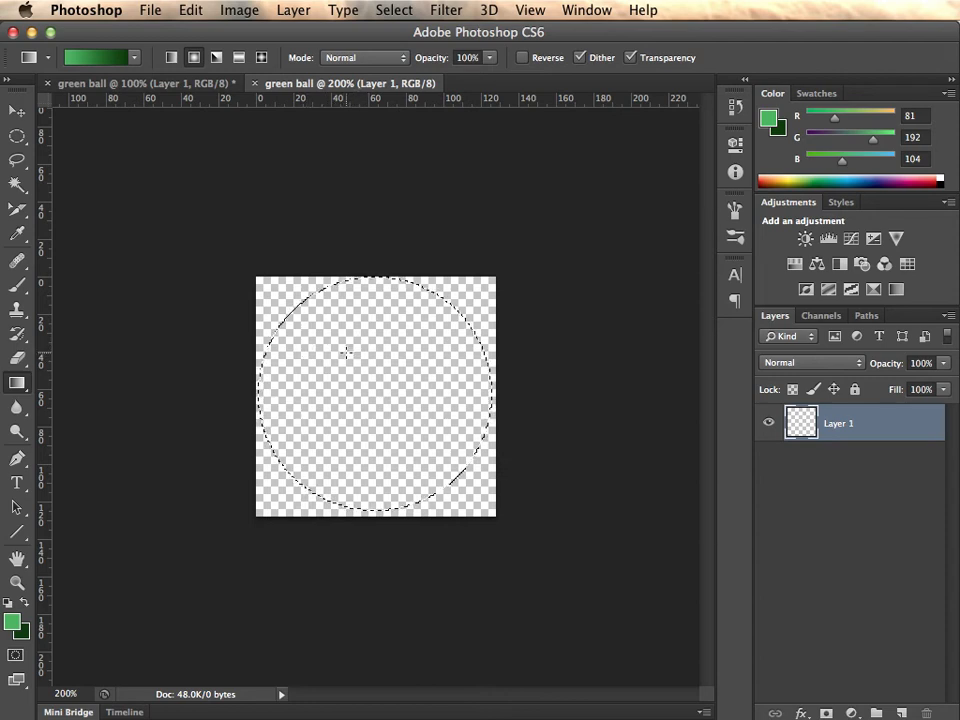
left_click_drag(344, 352, 420, 460)
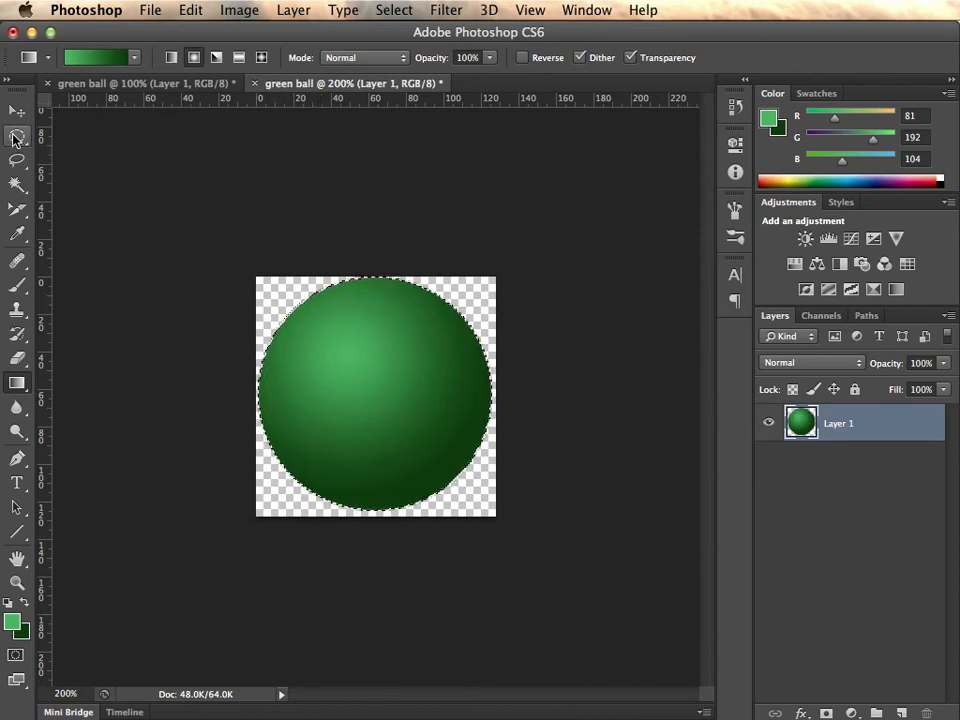
left_click(16, 136)
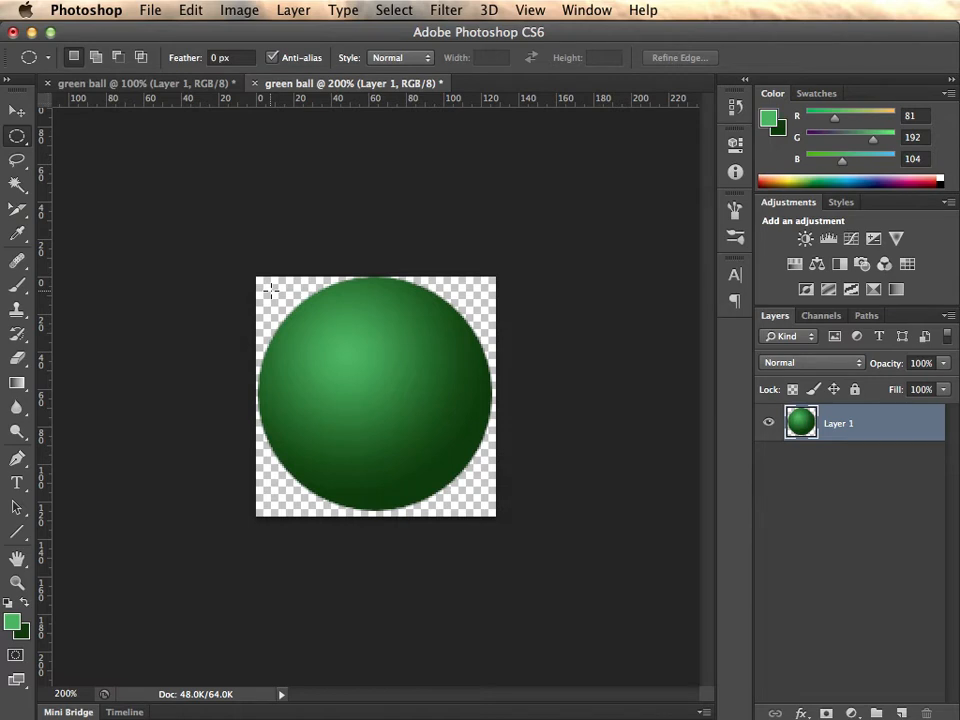
mouse_move(204, 202)
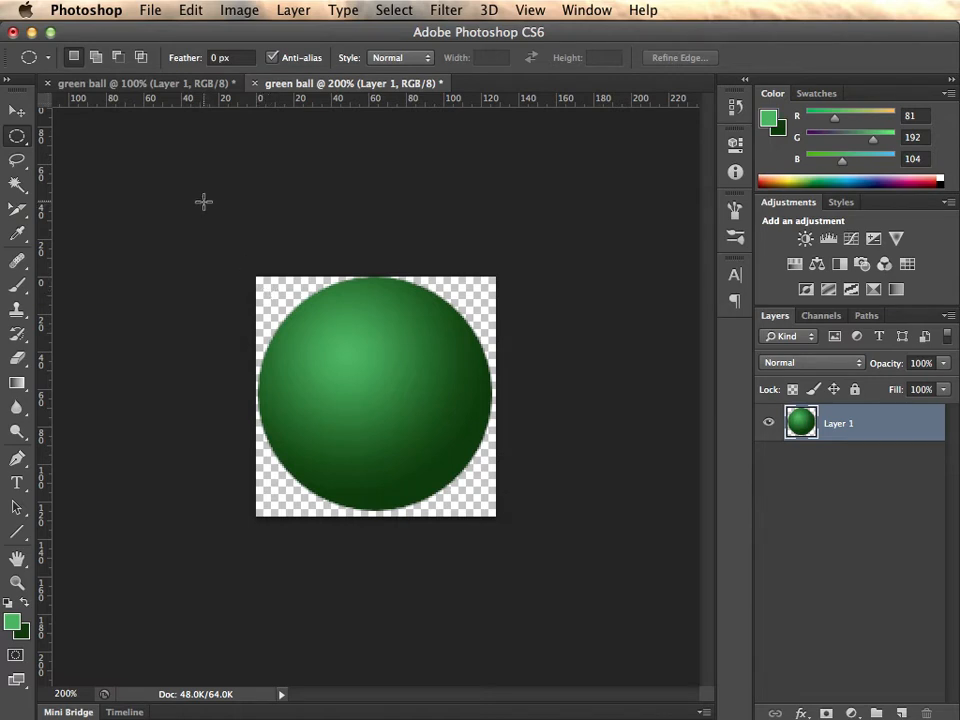
Step: Set Save for Web to PNG-24 with transparency at 128×128 and proceed to saving
left_click(150, 10)
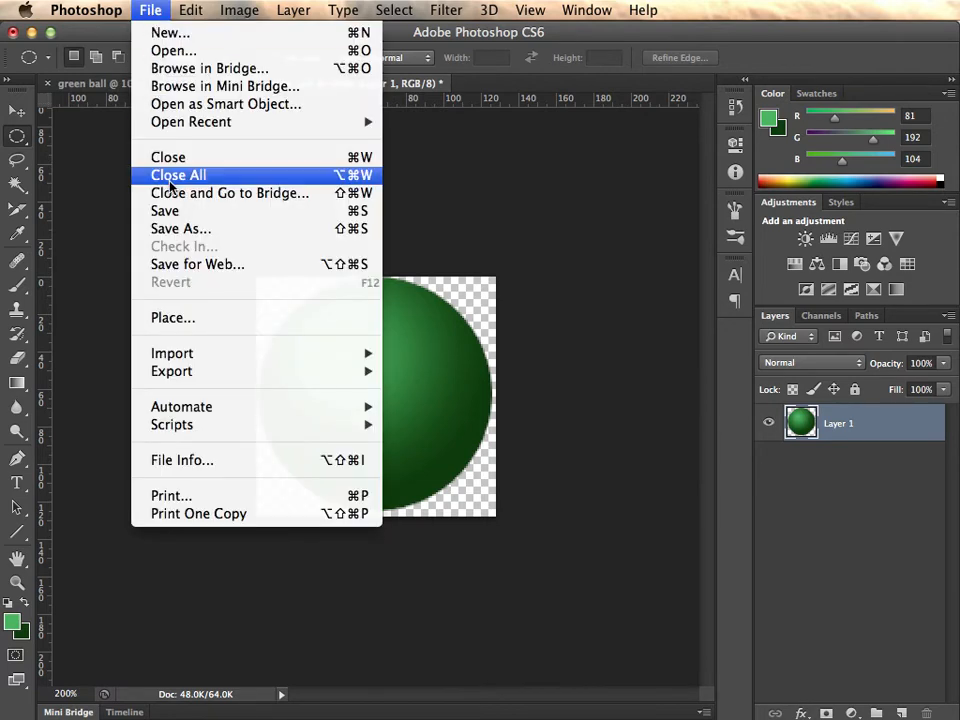
mouse_move(196, 264)
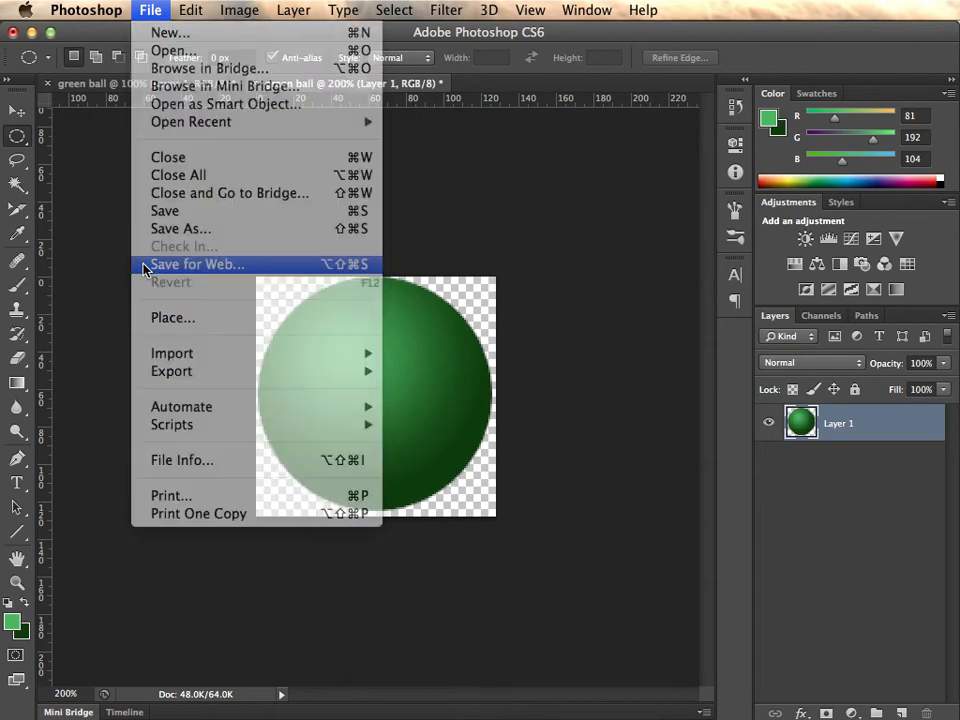
left_click(196, 264)
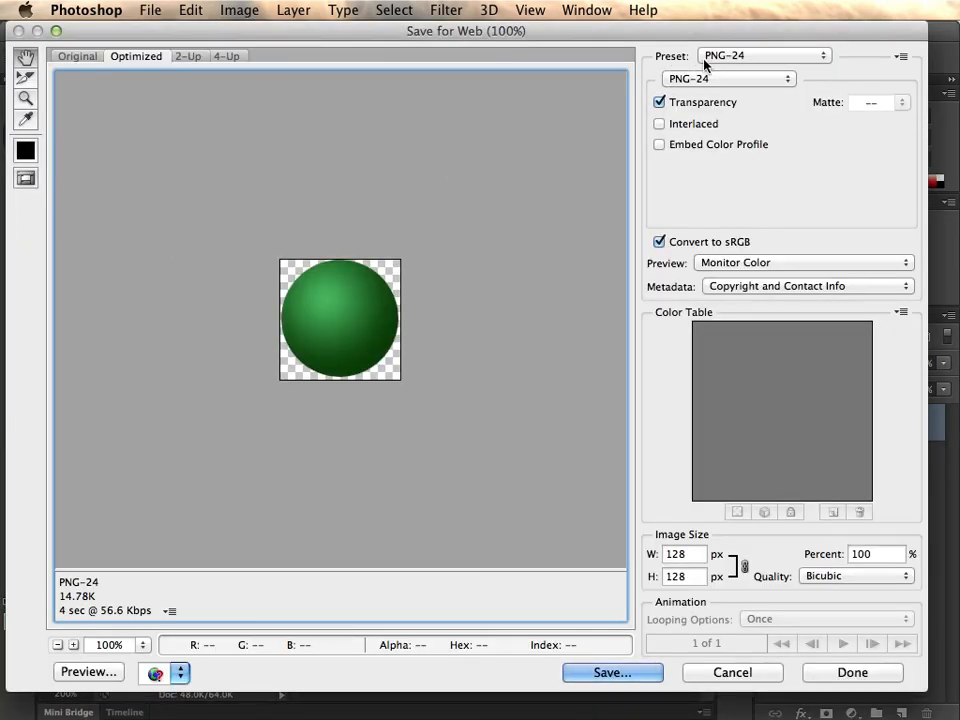
left_click(764, 56)
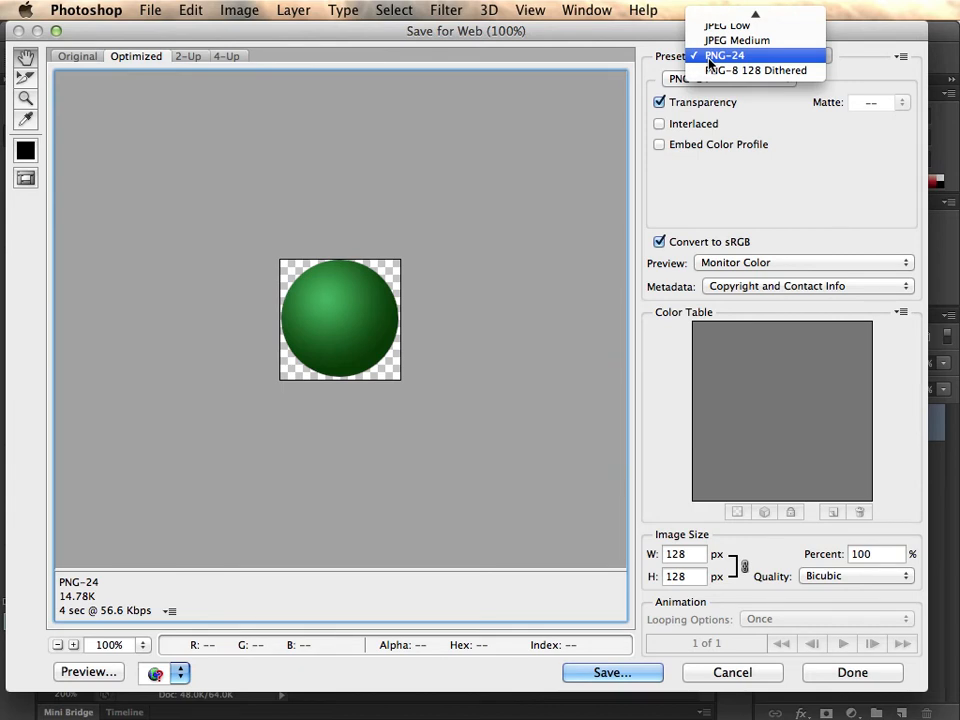
left_click(724, 56)
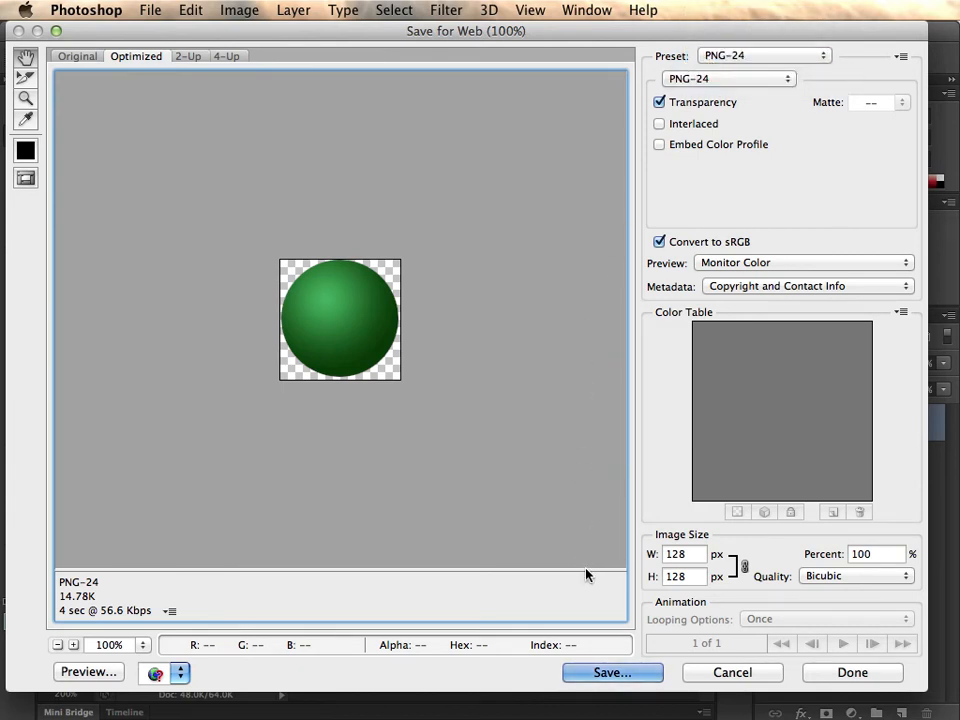
left_click(612, 672)
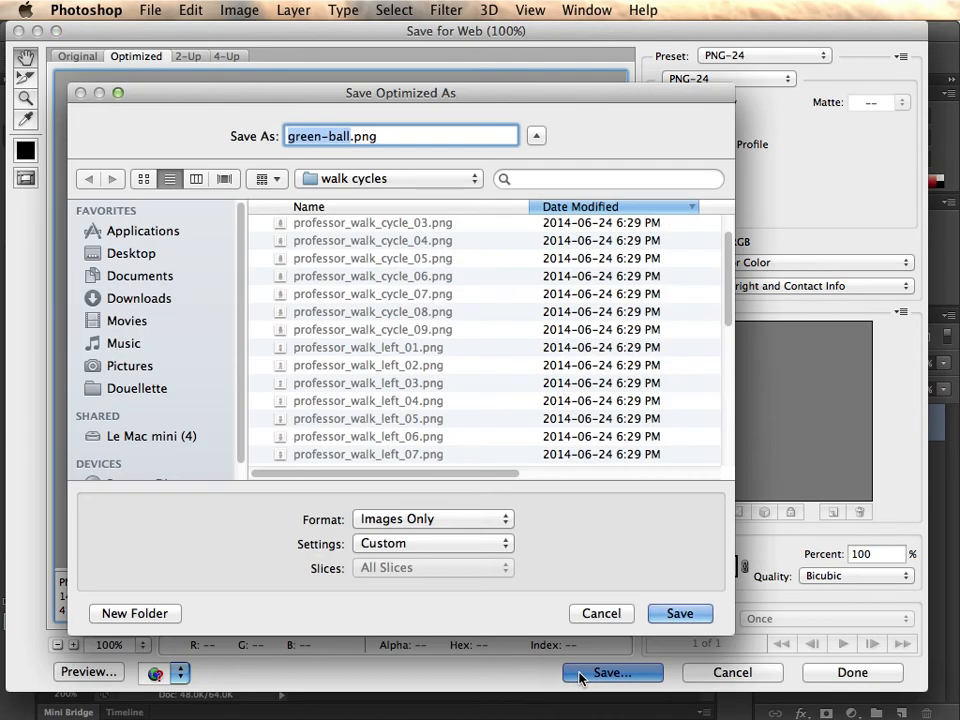
Step: Save green-ball.png into the Gamesalad course assets folder
left_click(388, 178)
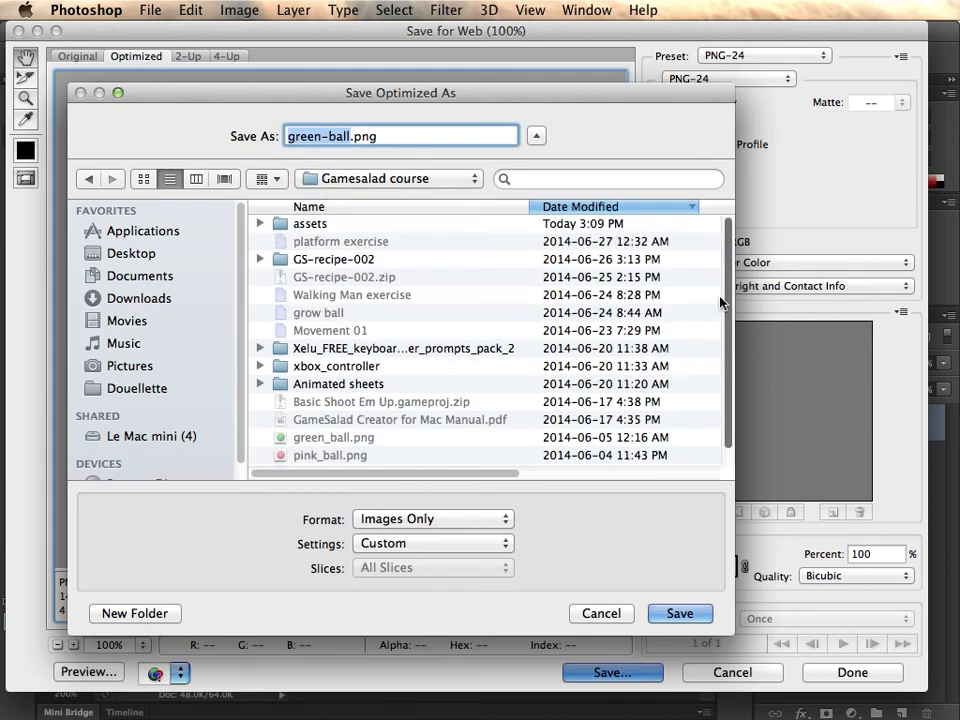
left_click(310, 224)
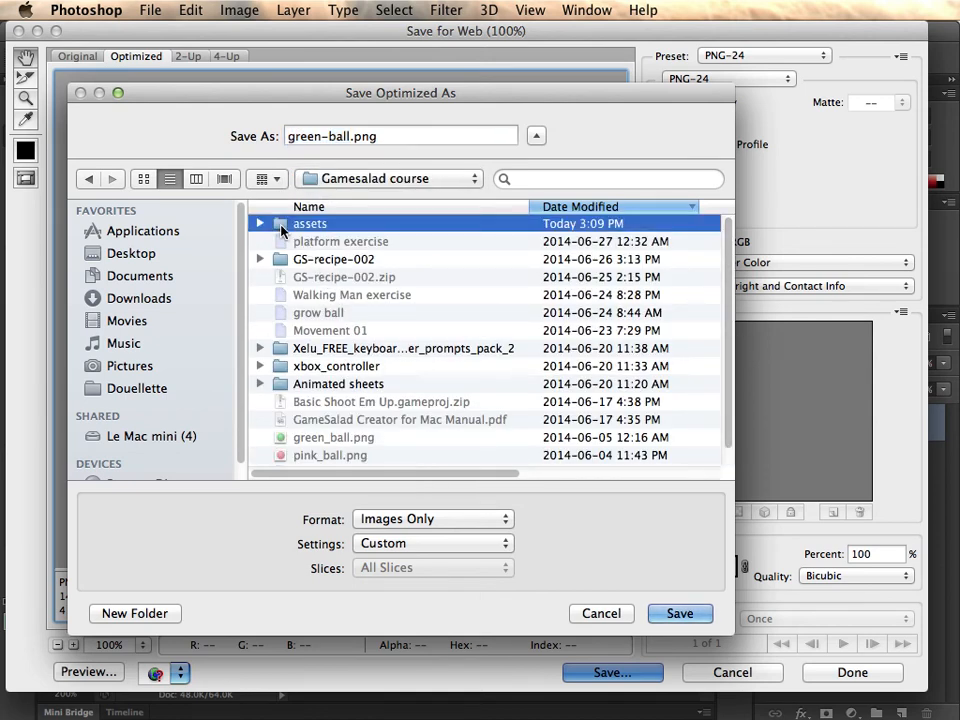
double_click(310, 224)
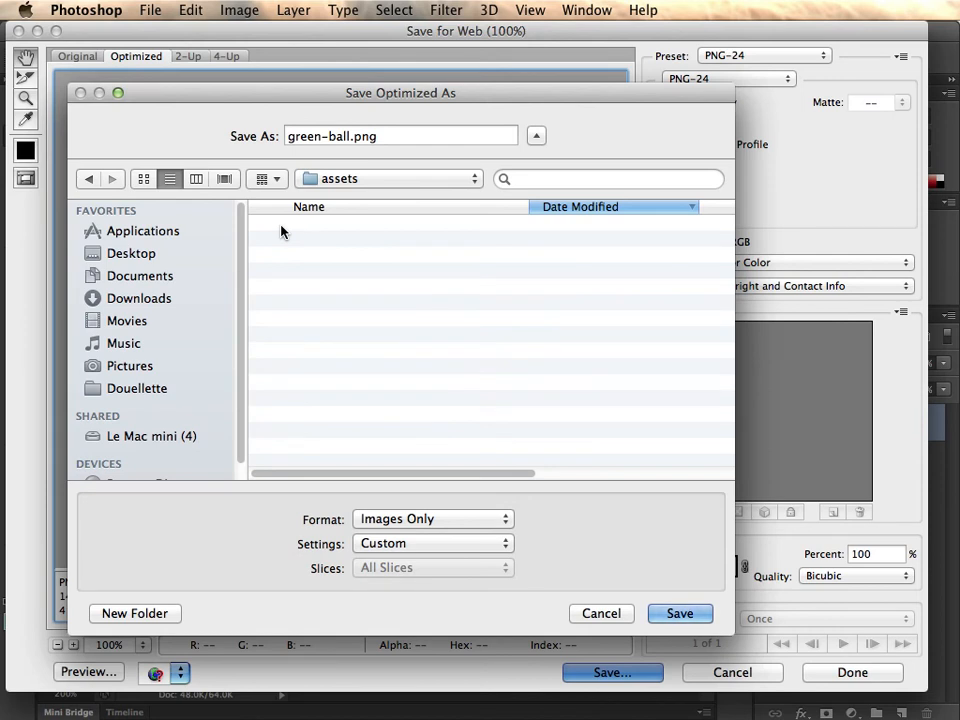
mouse_move(368, 524)
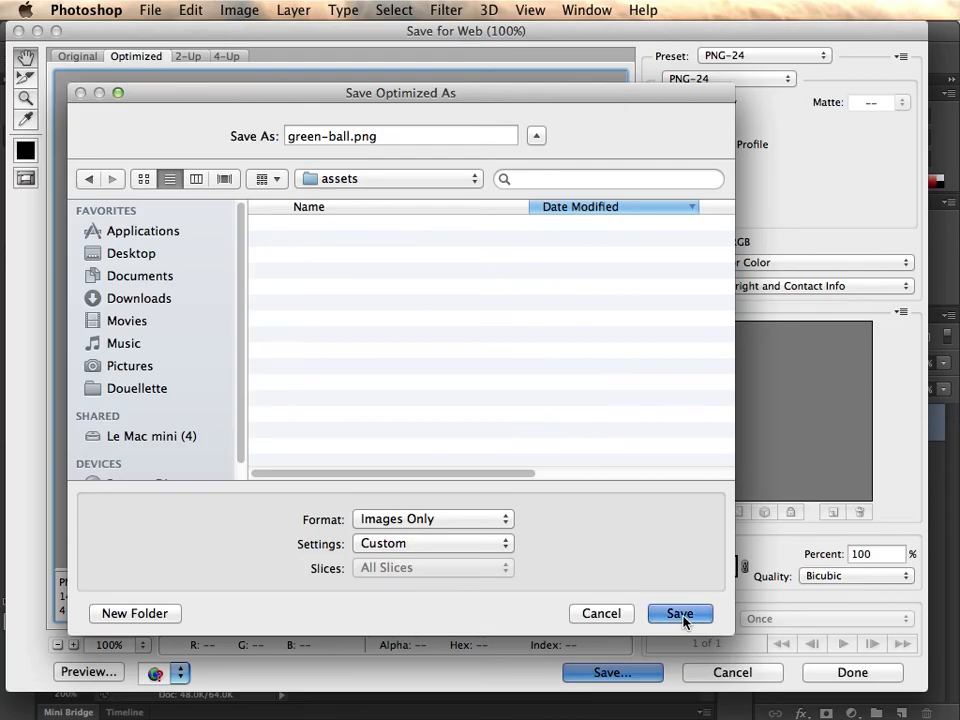
left_click(680, 612)
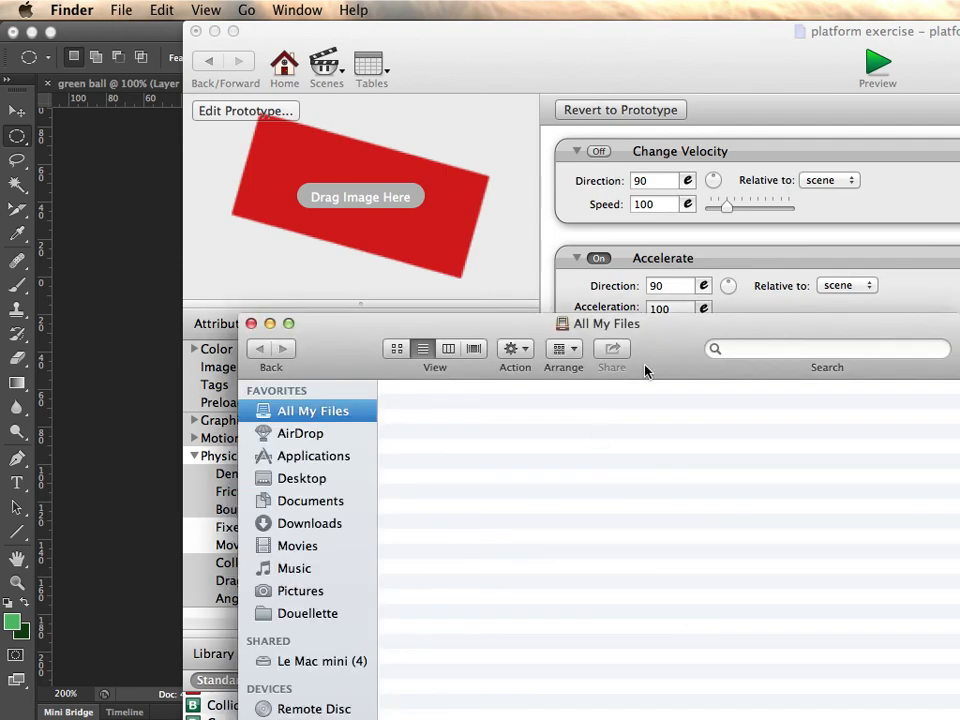
Step: Browse Finder to the assets folder and Quick Look green-ball.png, then close the preview
left_click(188, 244)
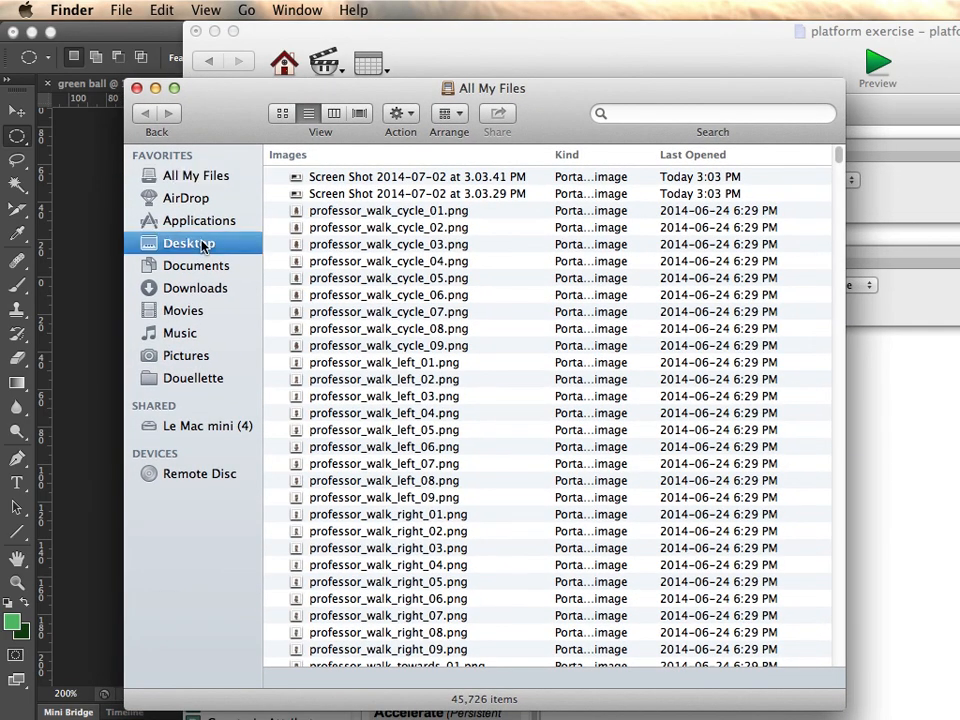
left_click(188, 244)
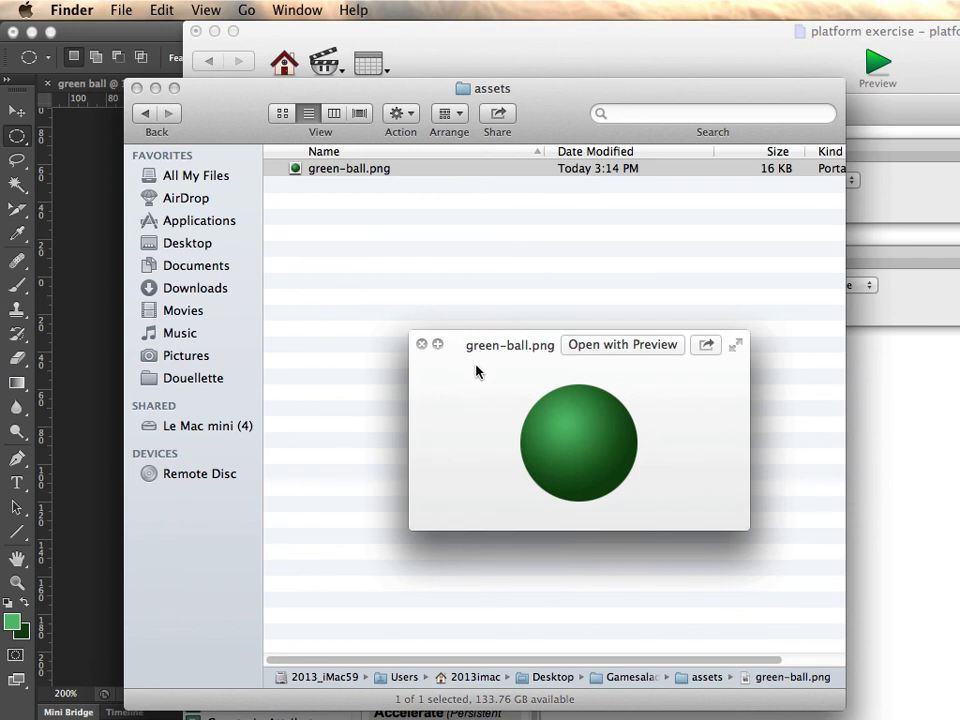
mouse_move(362, 284)
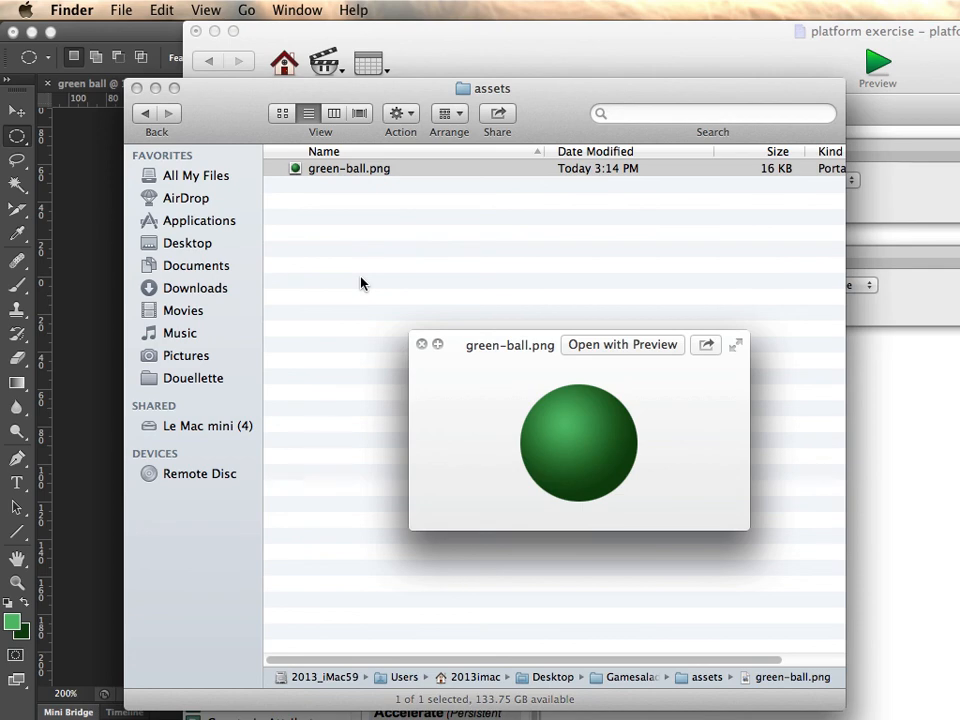
left_click(420, 344)
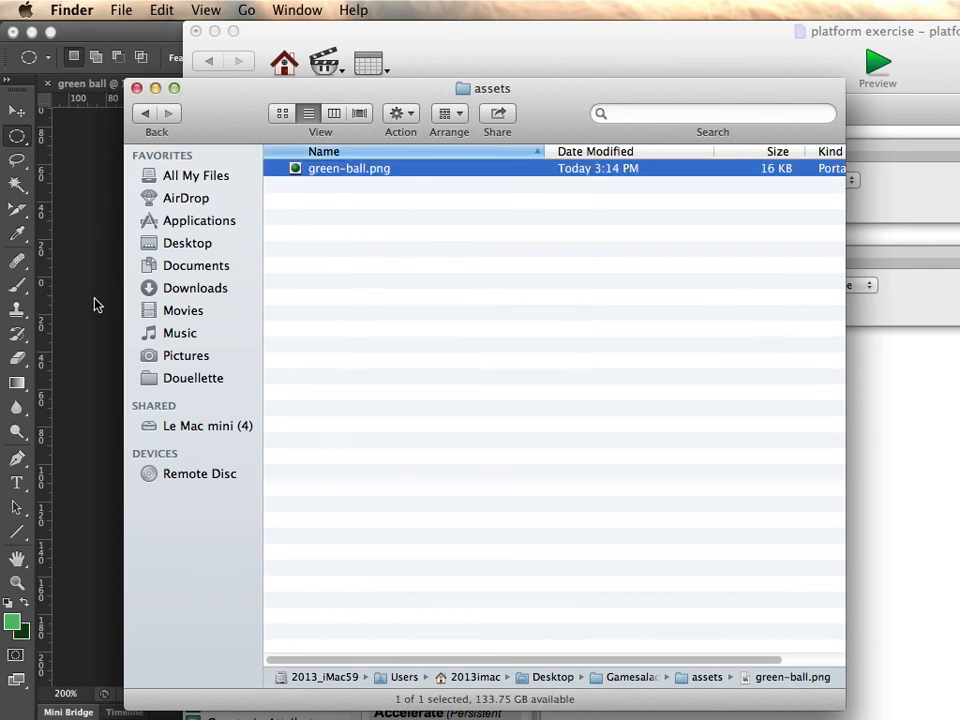